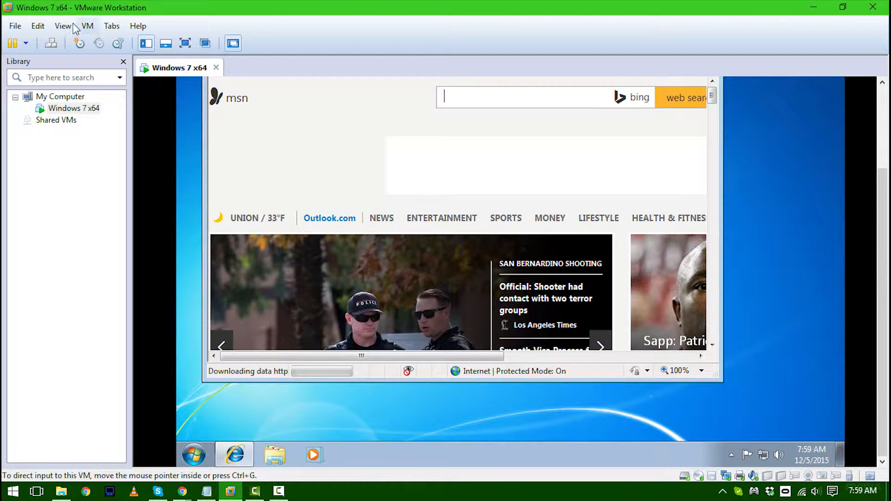
- Use the VM menu, then focus the Windows 7 guest showing the firewall-scripts page
click(111, 26)
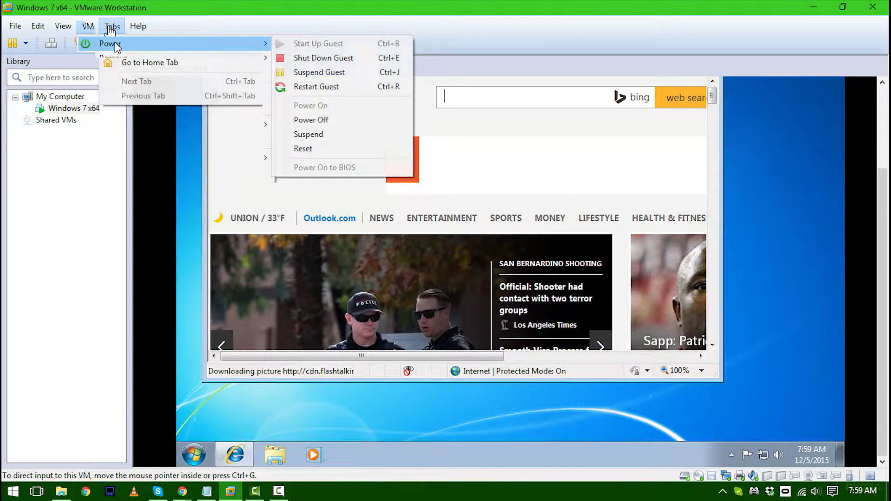
click(37, 26)
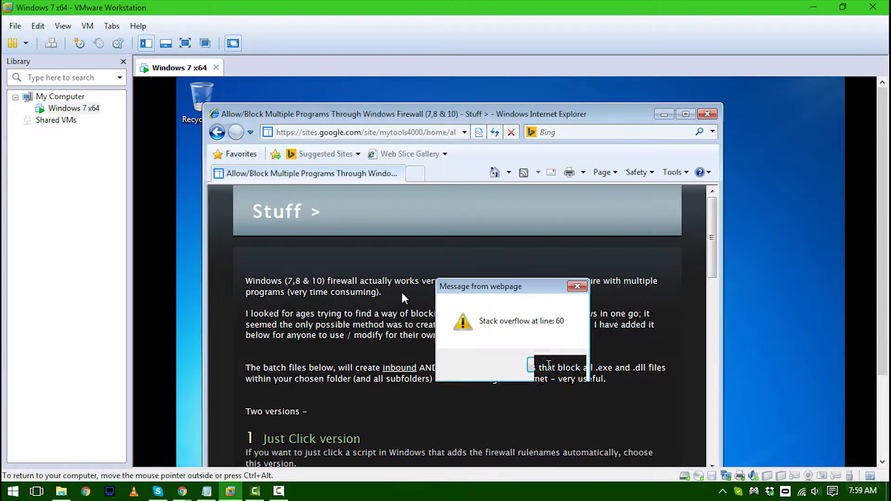
- Dismiss the script error and save auto_addfwrs.bat.txt to the Desktop
click(549, 364)
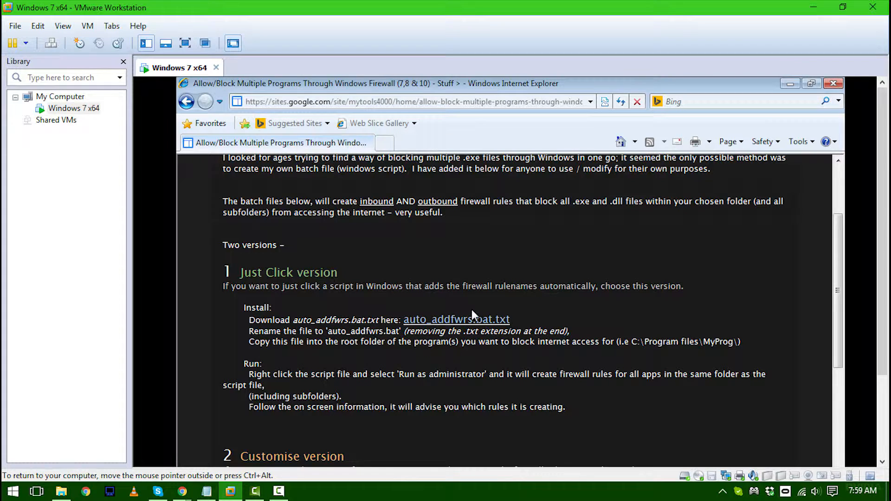
scroll(down, 3)
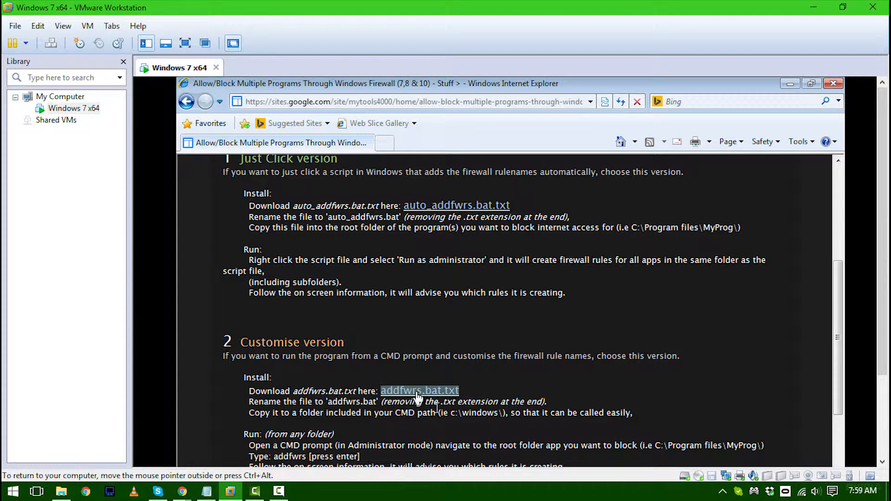
mouse_move(449, 342)
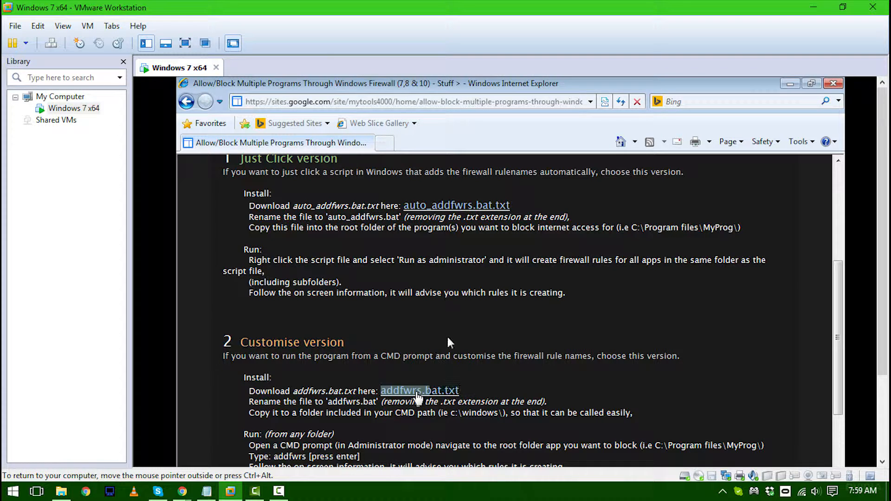
scroll(up, 3)
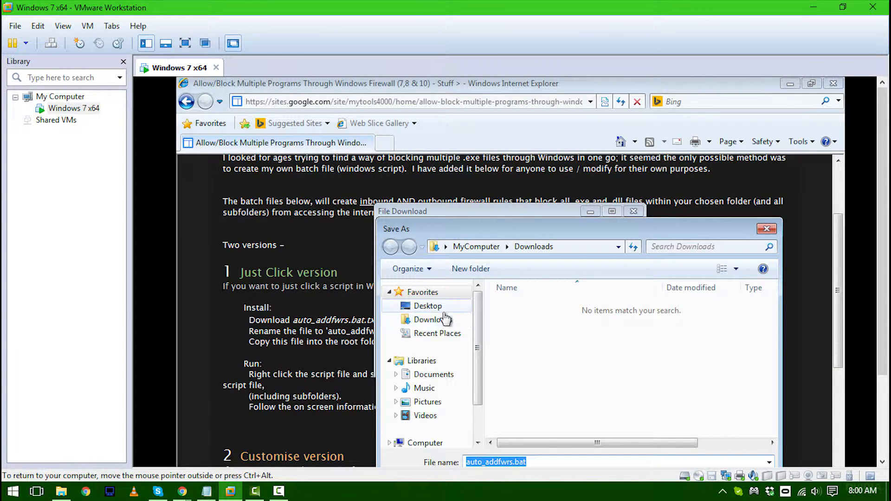
click(428, 306)
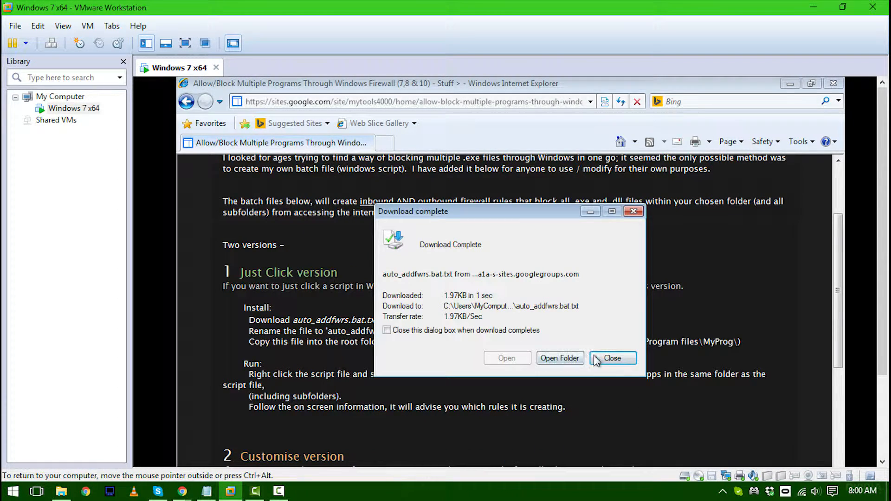
click(612, 358)
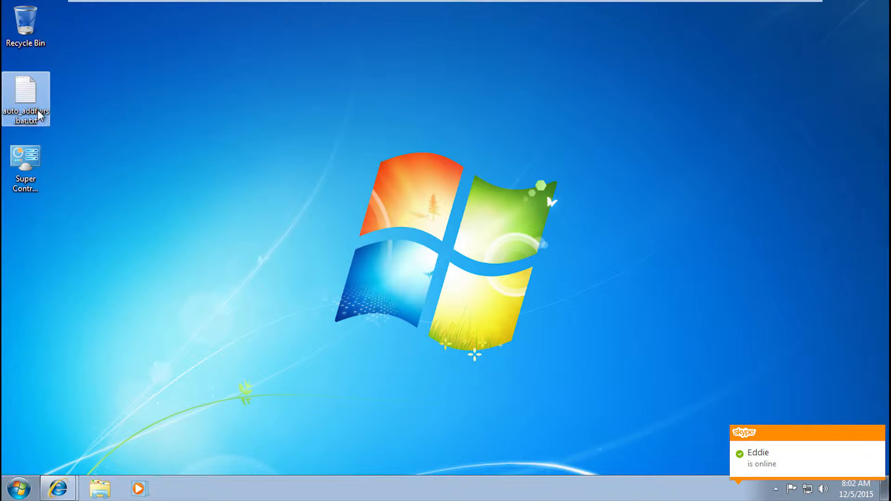
- Rename the script to auto_addfwrs.bat and browse to Program Files (x86)\Windows Photo Viewer
double_click(25, 99)
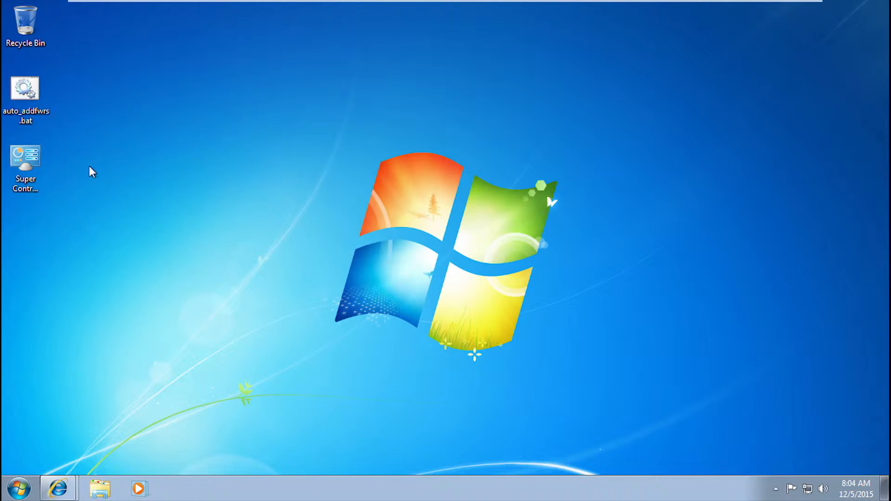
mouse_move(70, 408)
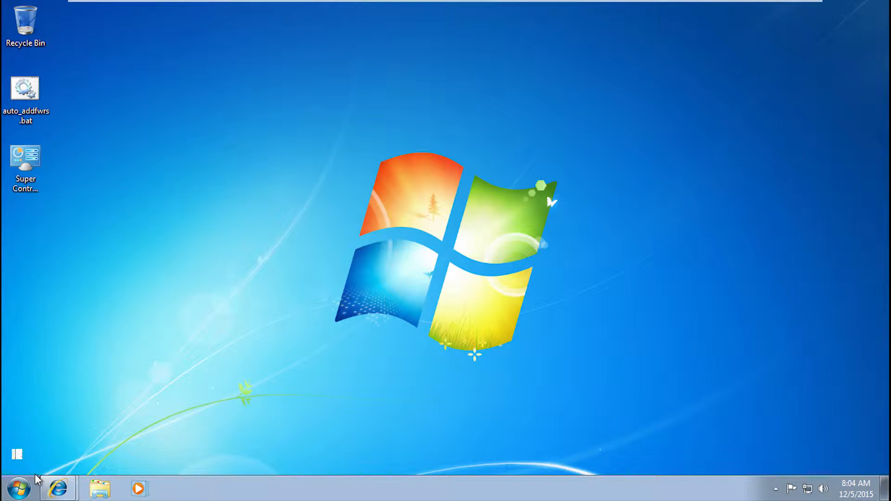
click(19, 488)
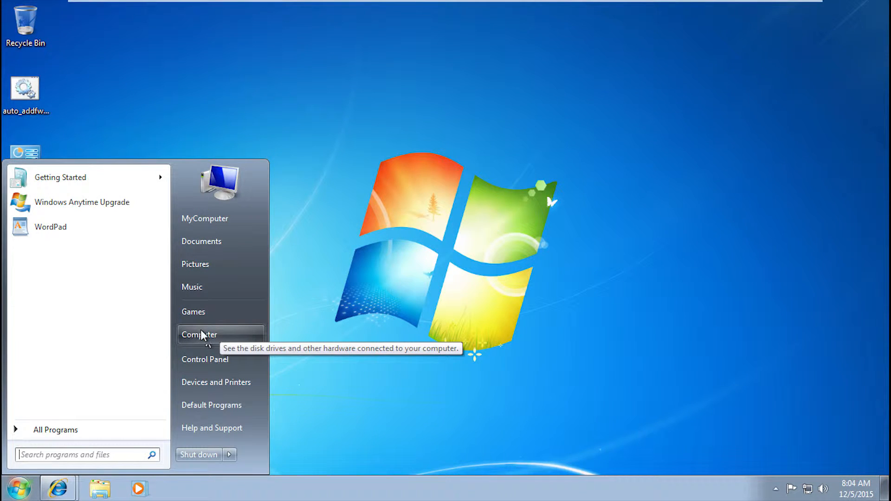
click(199, 335)
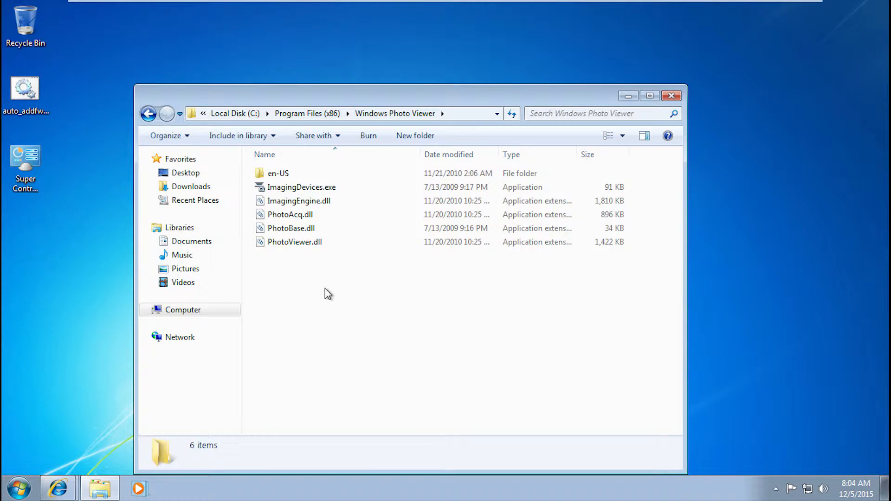
- Move the script into Windows Photo Viewer and rename it FIREWALL BLOCKER BITCH.bat
click(149, 113)
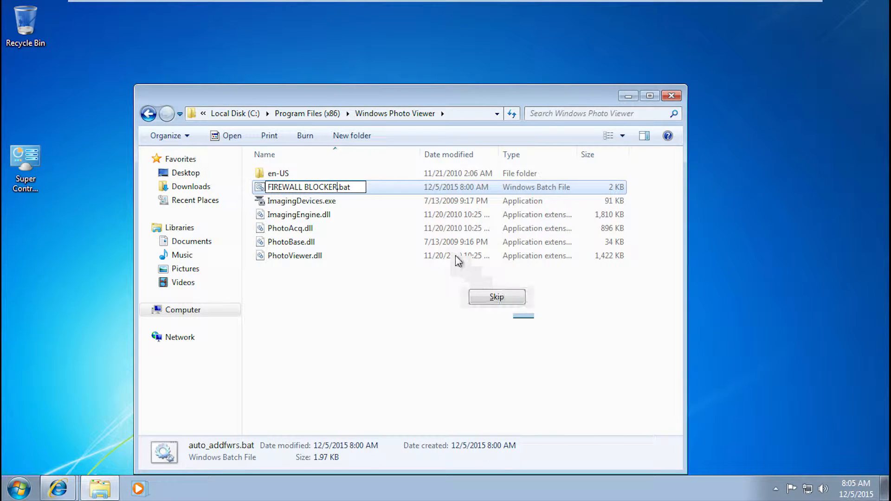
text(BITCH)
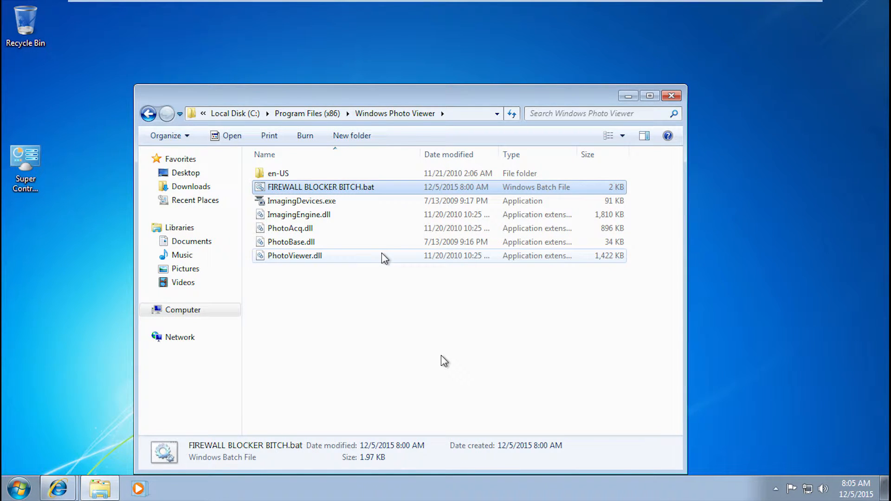
click(321, 187)
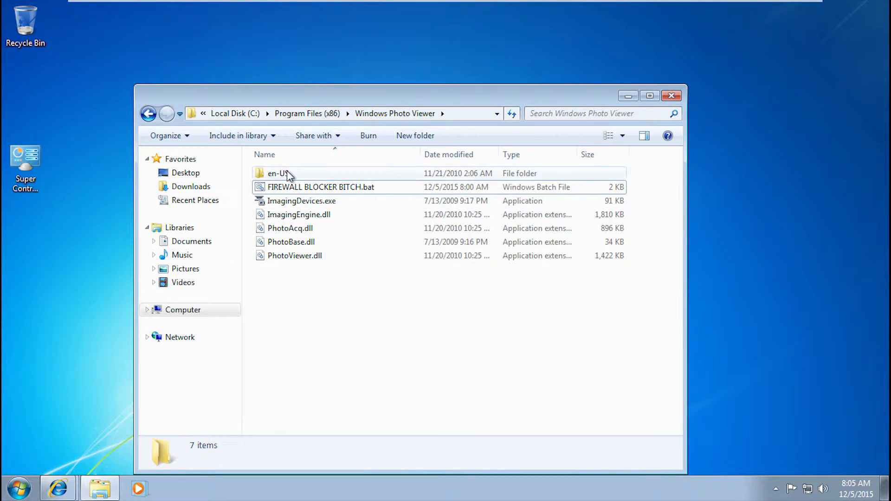
mouse_move(303, 187)
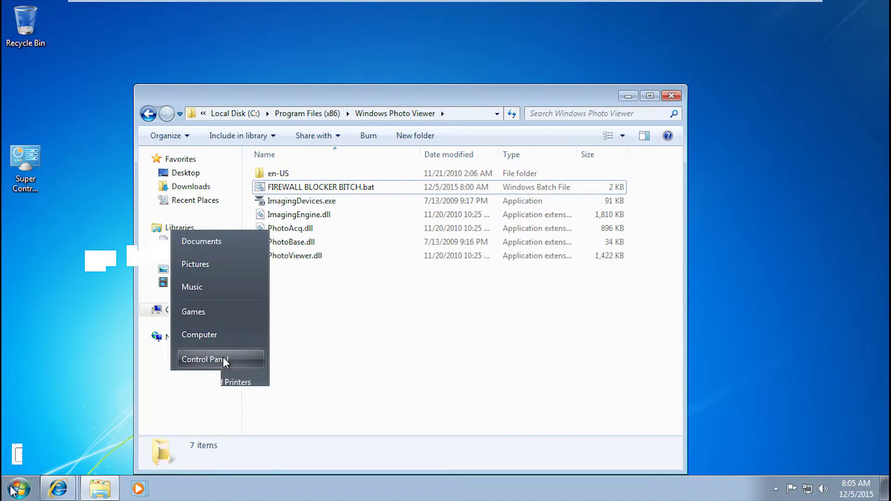
- Open Windows Firewall with Advanced Security from Control Panel, review outbound rules, and close it
click(203, 359)
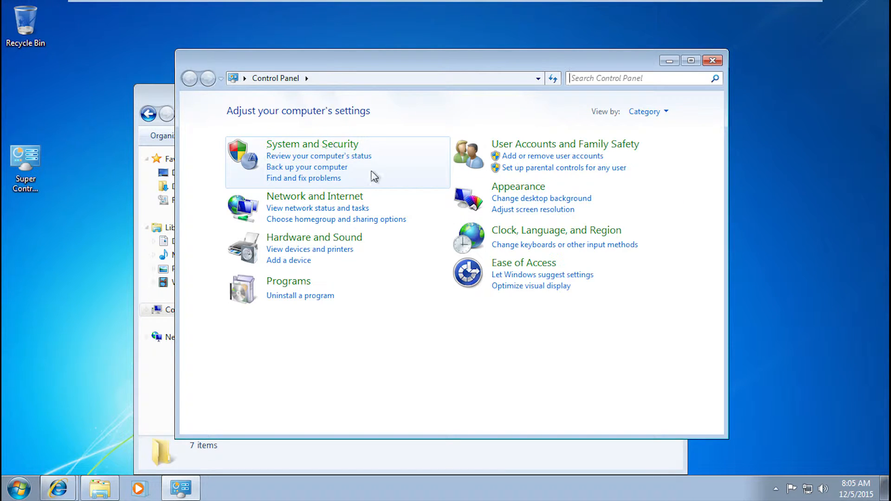
click(312, 144)
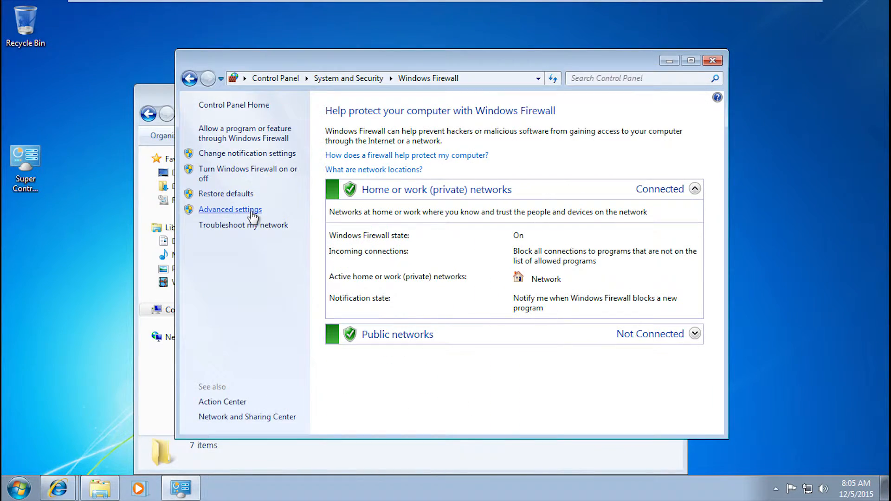
click(229, 210)
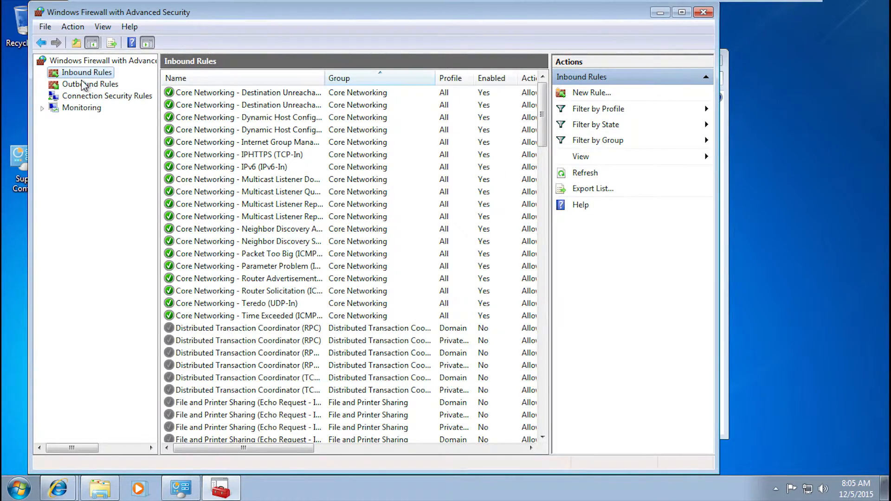
scroll(down, 3)
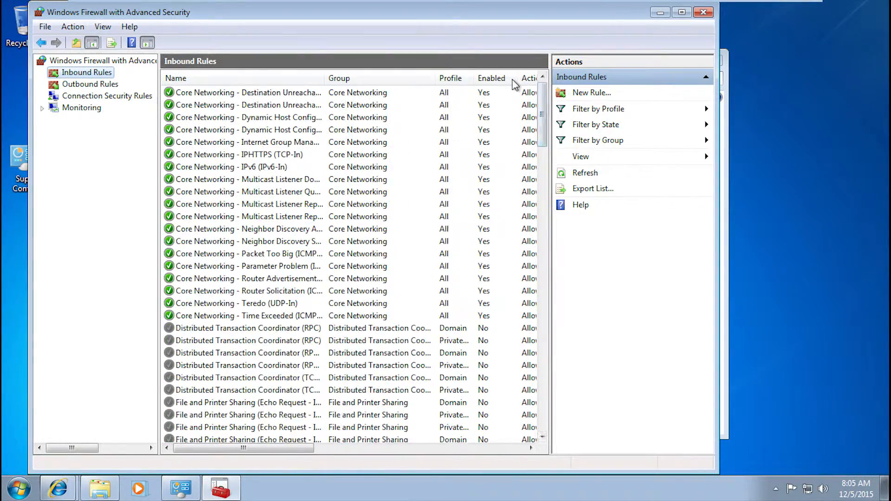
click(89, 84)
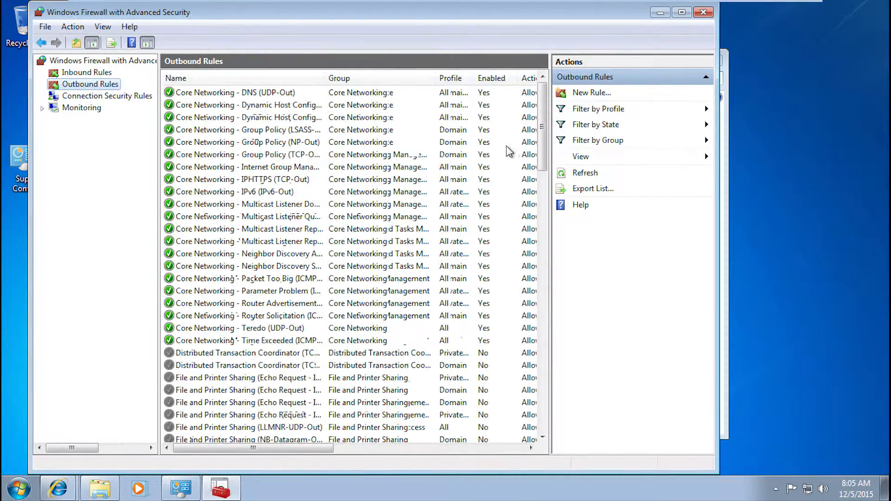
scroll(down, 3)
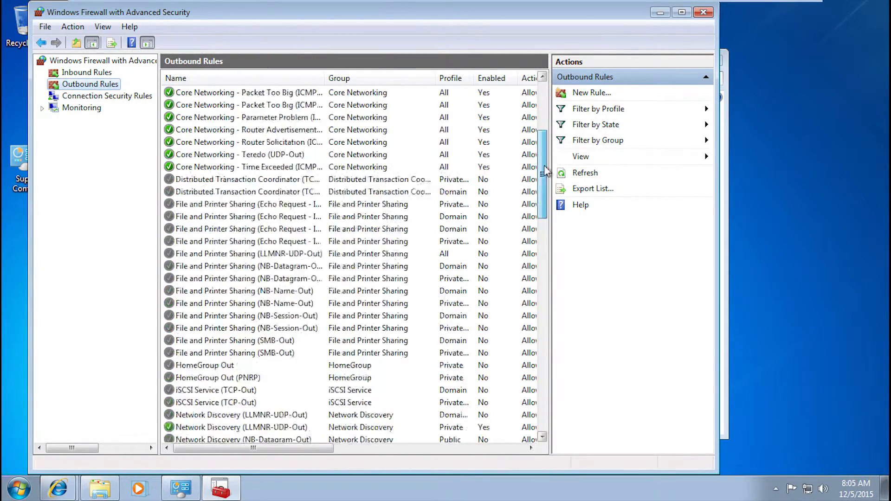
click(86, 72)
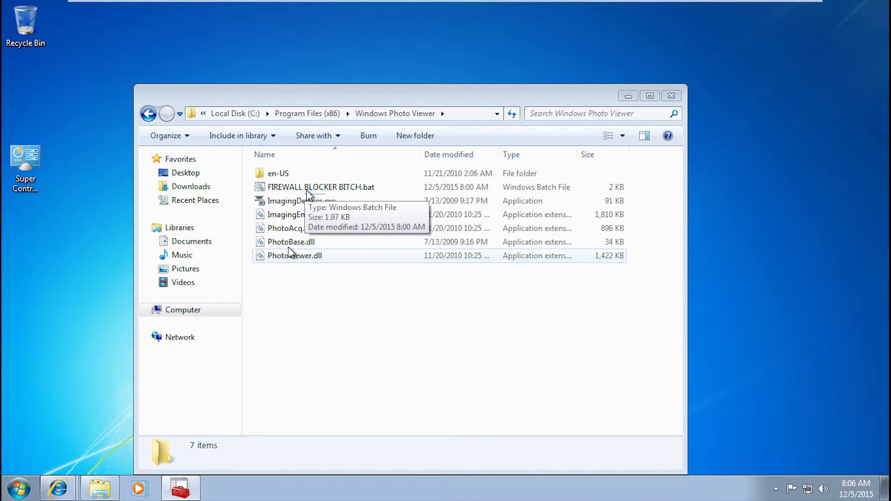
- Run FIREWALL BLOCKER BITCH.bat as administrator and close Command Prompt when it finishes
right_click(321, 187)
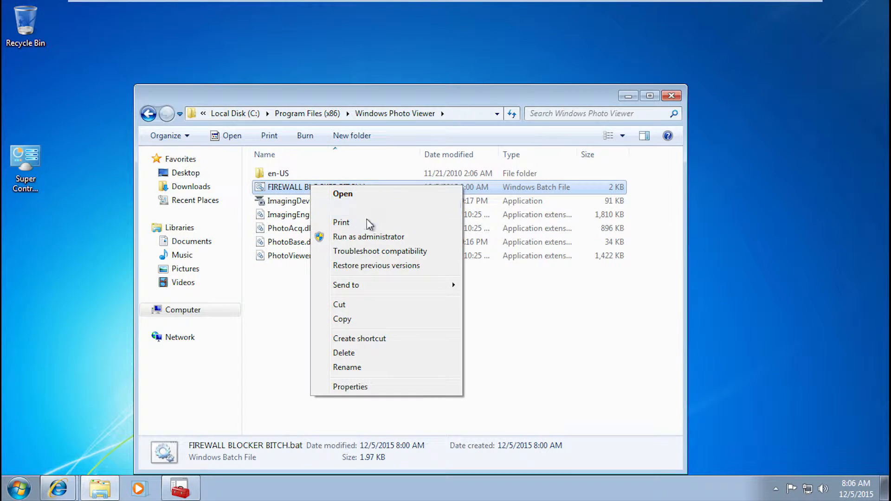
click(342, 194)
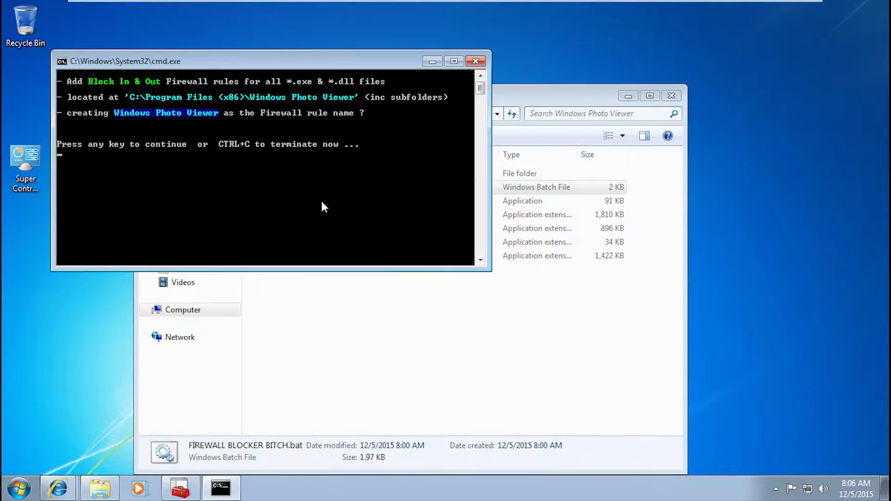
mouse_move(459, 309)
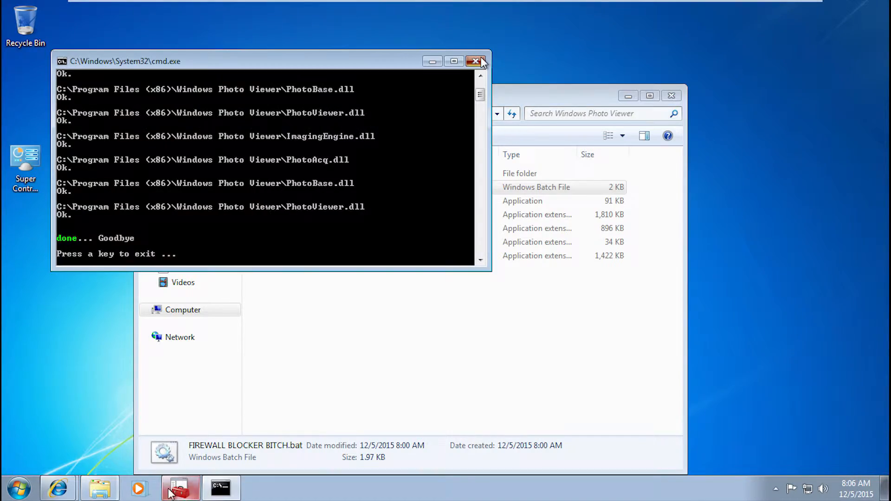
click(476, 61)
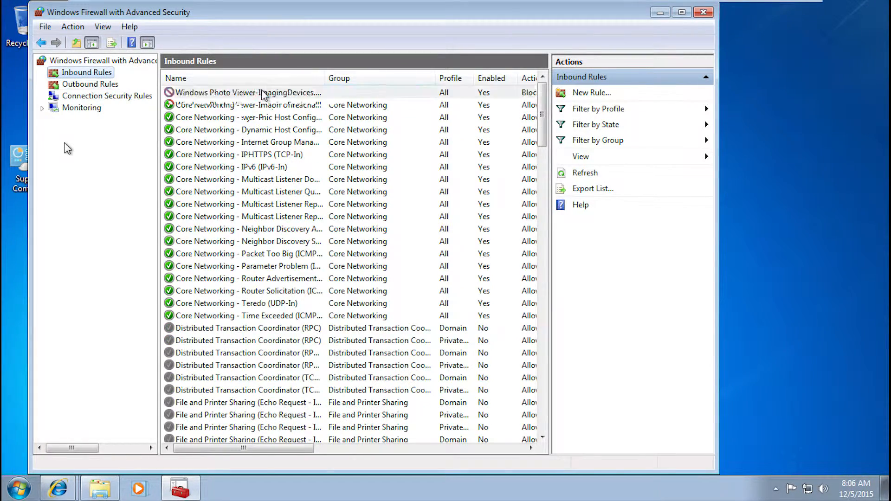
- List Inbound Rules to check the new Windows Photo Viewer block rule
click(89, 84)
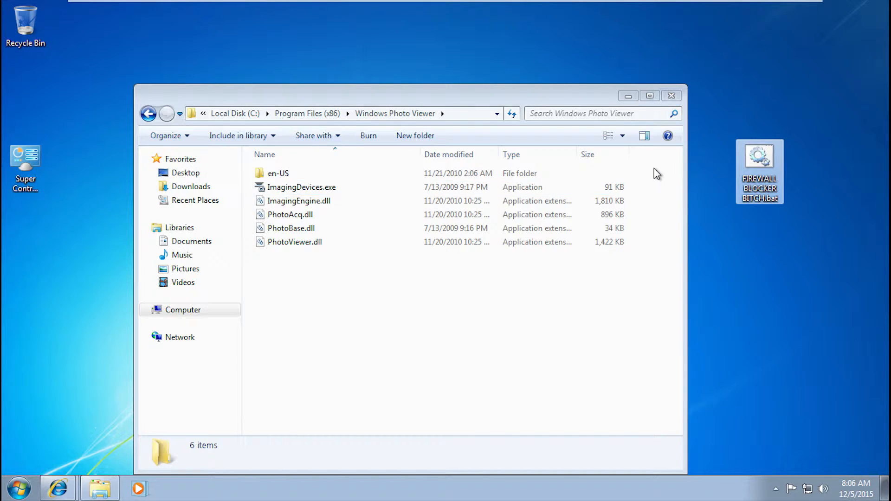
- Move the blocker .bat into Program Files (x86)\Internet Explorer and run it as administrator
click(302, 187)
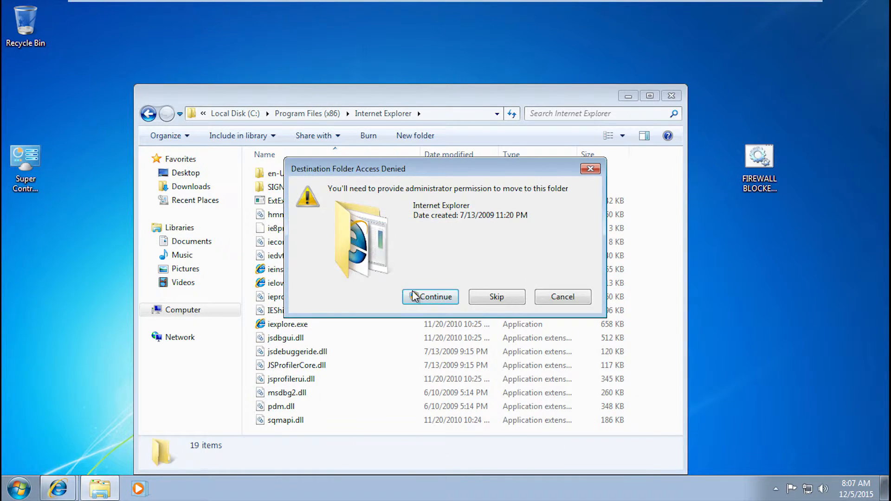
click(430, 297)
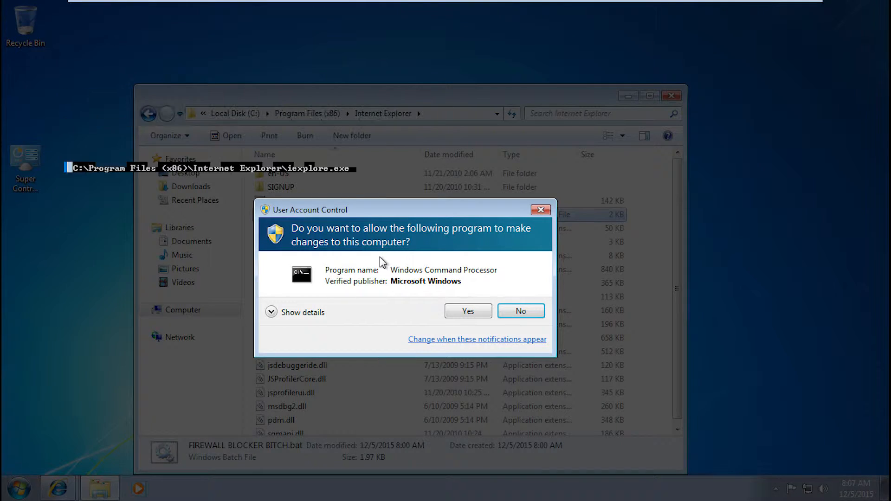
click(468, 311)
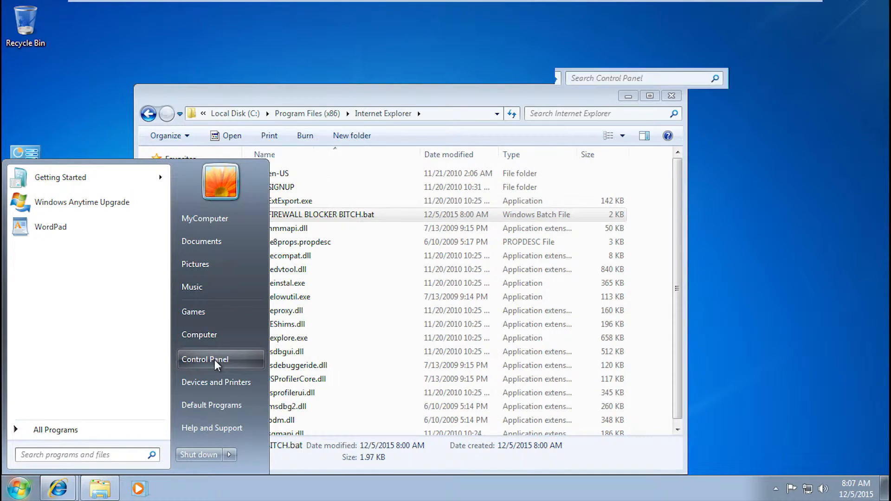
- Open the firewall console from Control Panel and review the Internet Explorer inbound block rules
click(204, 359)
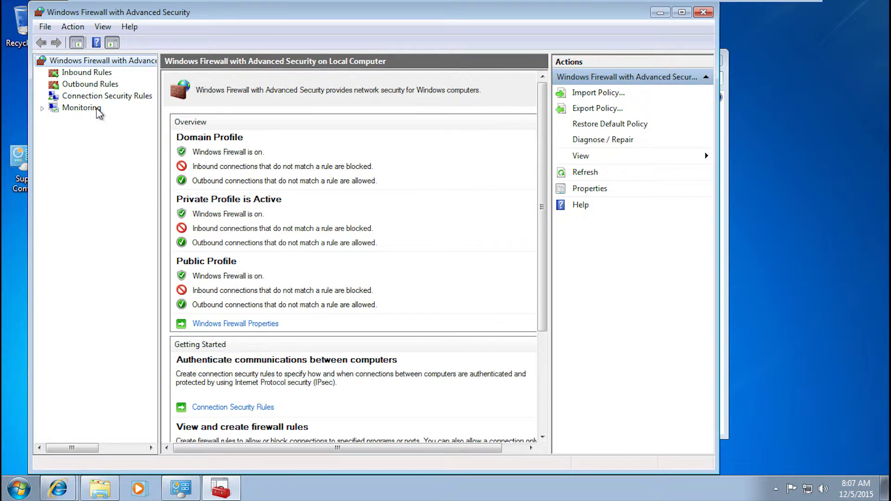
click(86, 73)
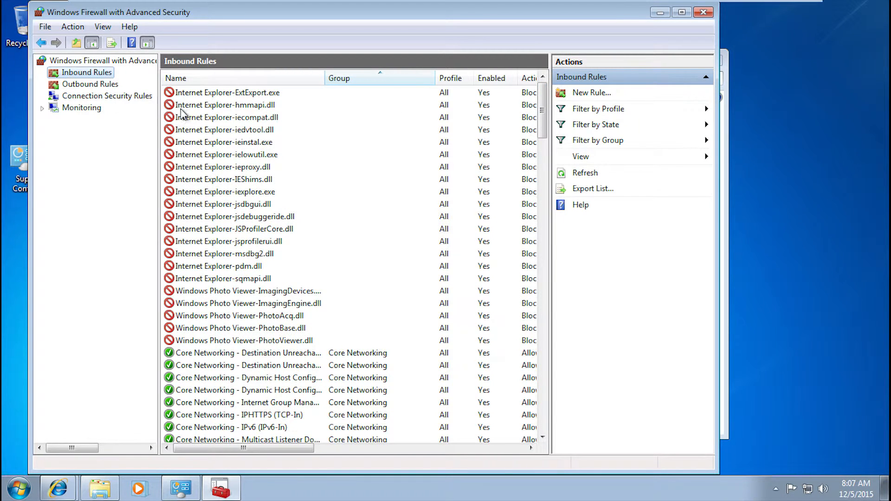
click(90, 83)
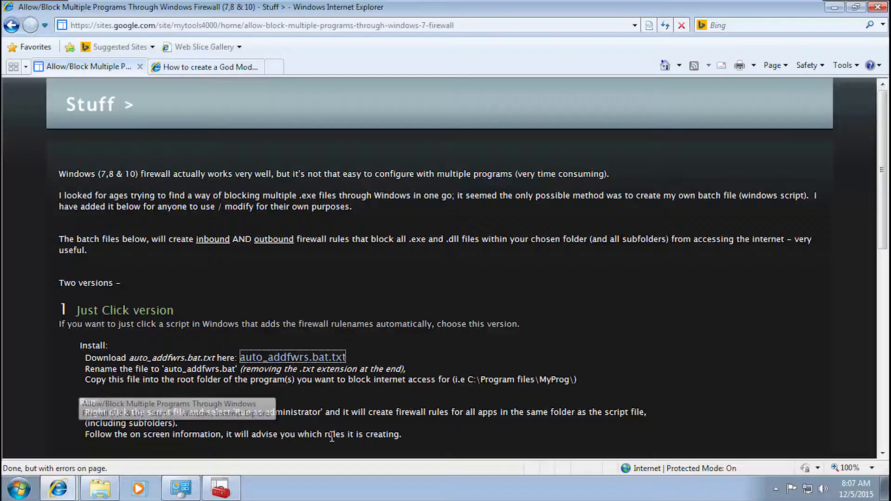
- Close all IE tabs, relaunch it to see 'The address is not valid', then close it
click(878, 7)
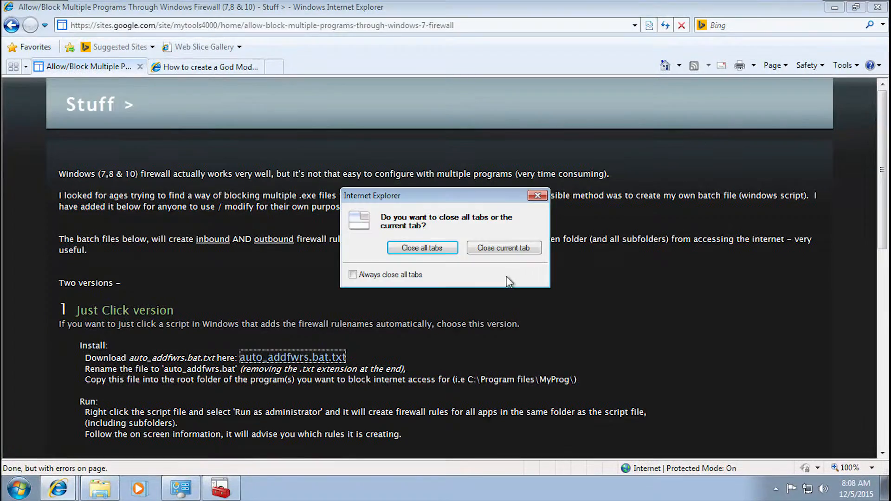
click(422, 247)
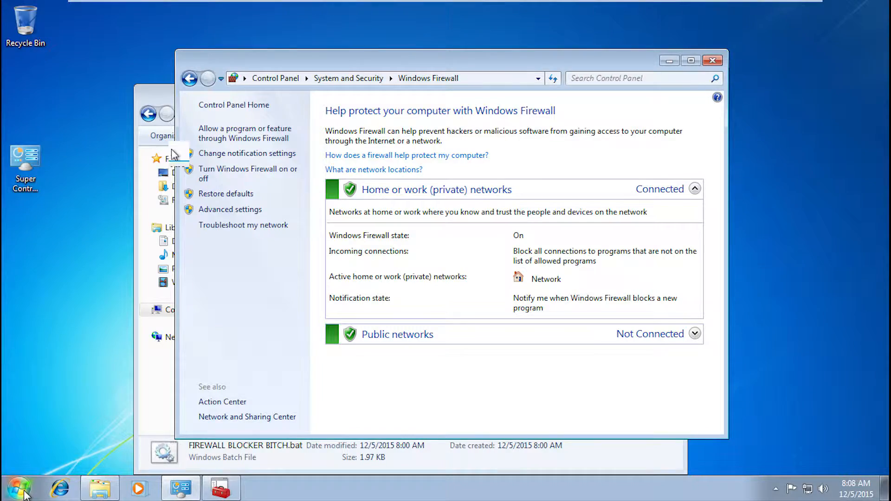
click(126, 167)
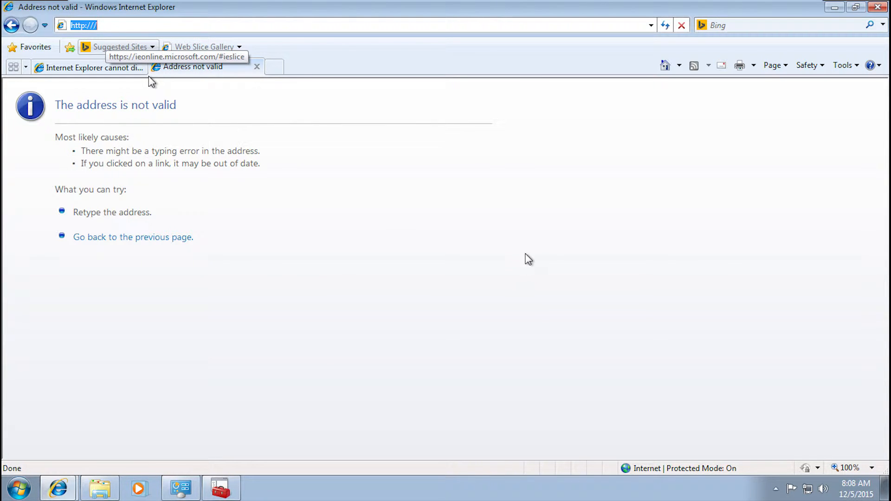
mouse_move(575, 347)
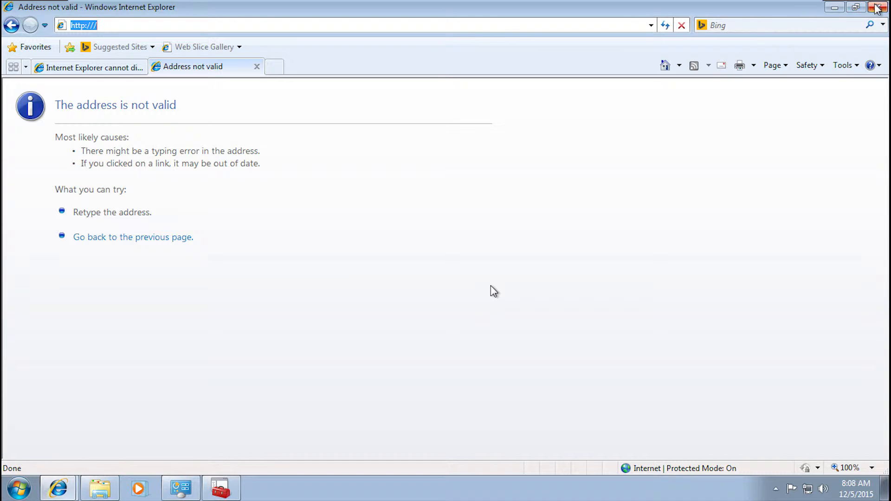
click(878, 7)
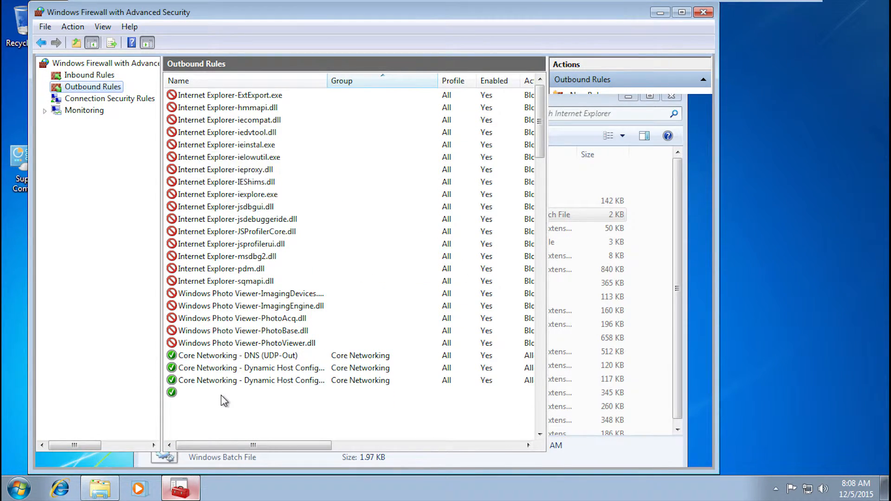
- Sort the outbound firewall rules by name and select an entry in the rule list
click(178, 80)
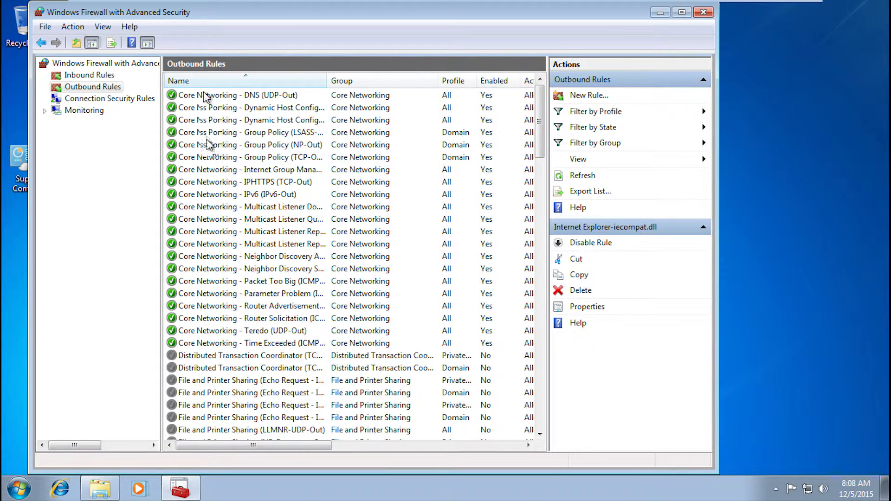
click(227, 95)
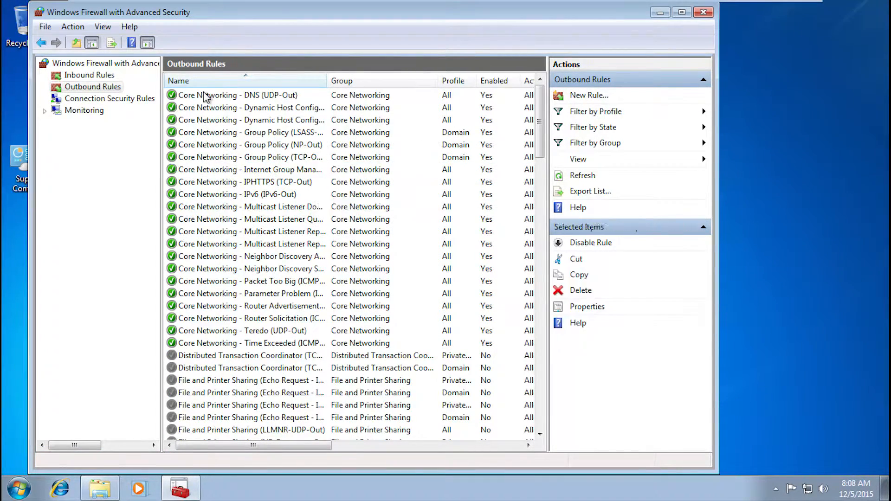